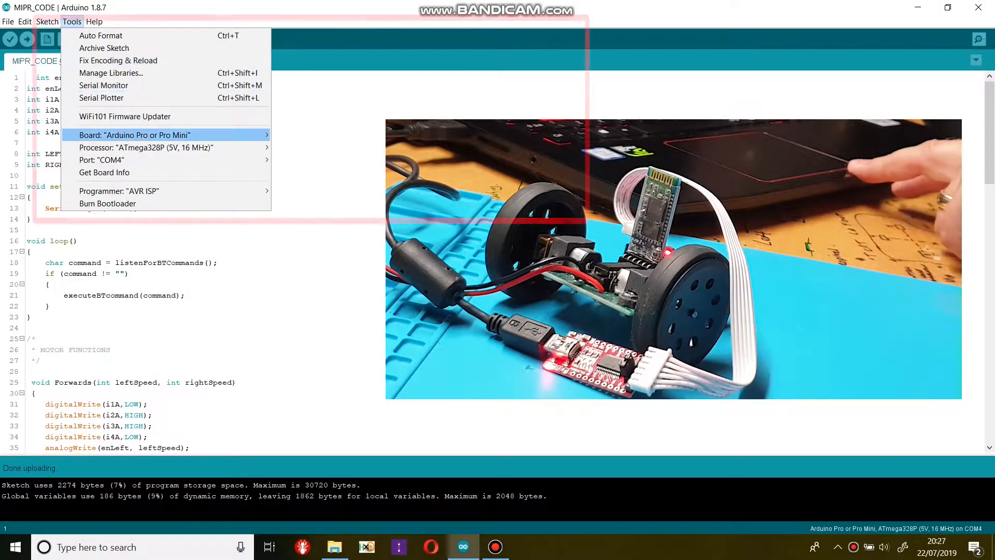
Confirm the Arduino Pro Mini ATmega328P (5V, 16 MHz) board and select port COM11.
left_click(135, 135)
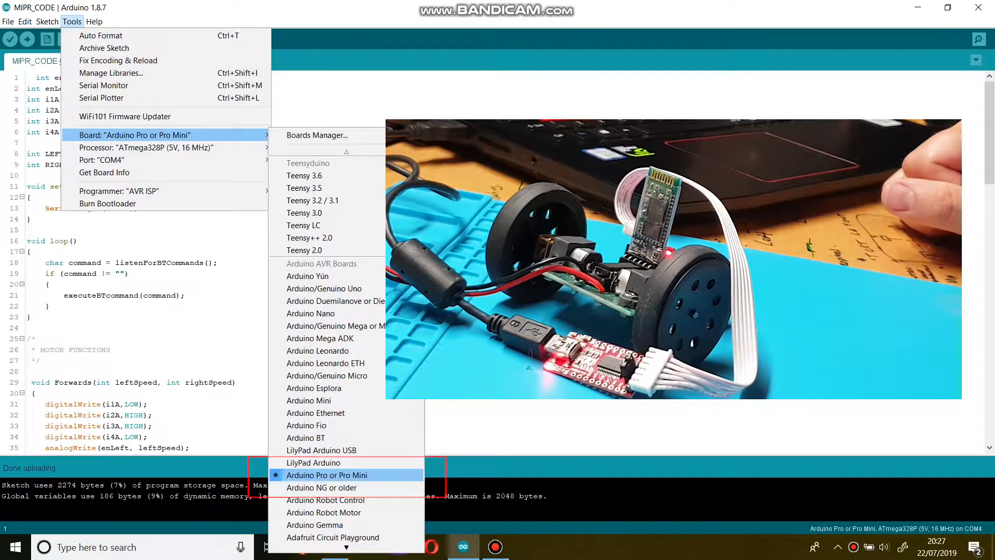
mouse_move(146, 148)
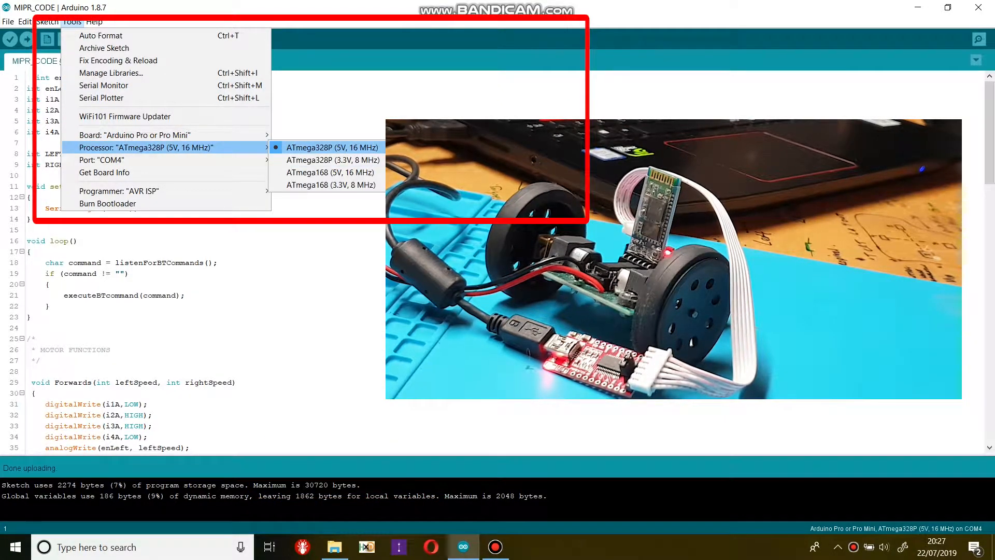
mouse_move(104, 159)
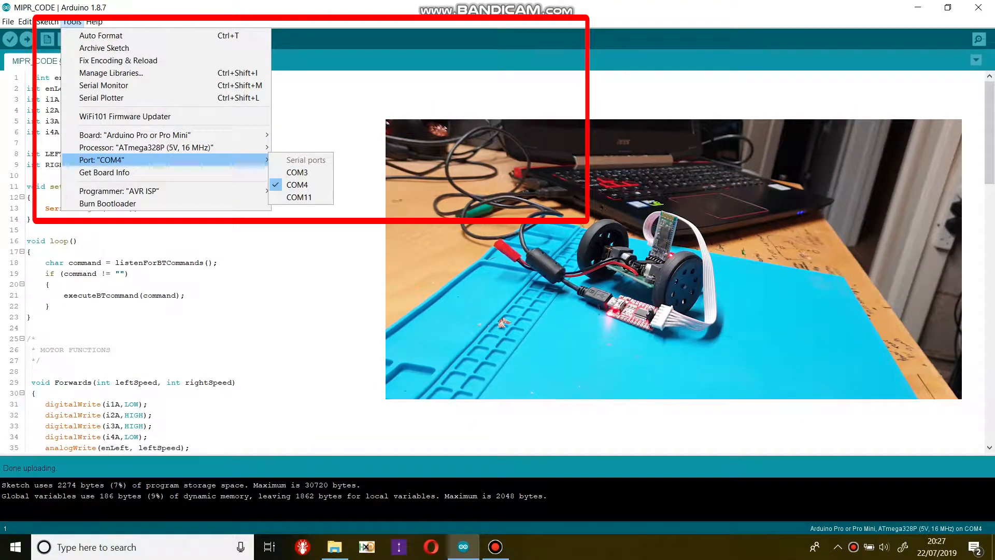
left_click(298, 197)
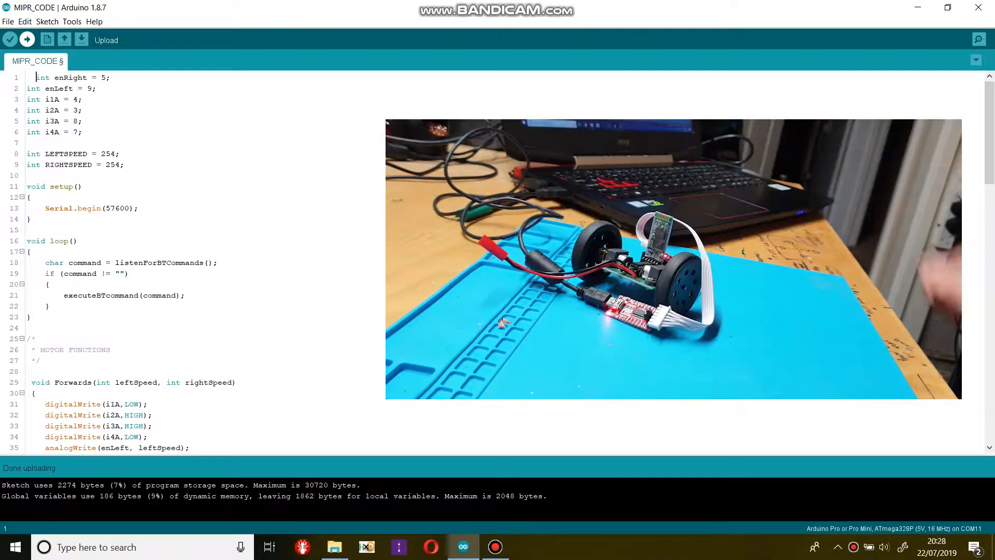
Upload MIPR_CODE to the Pro Mini over COM11 until 'Done uploading' appears.
left_click(27, 40)
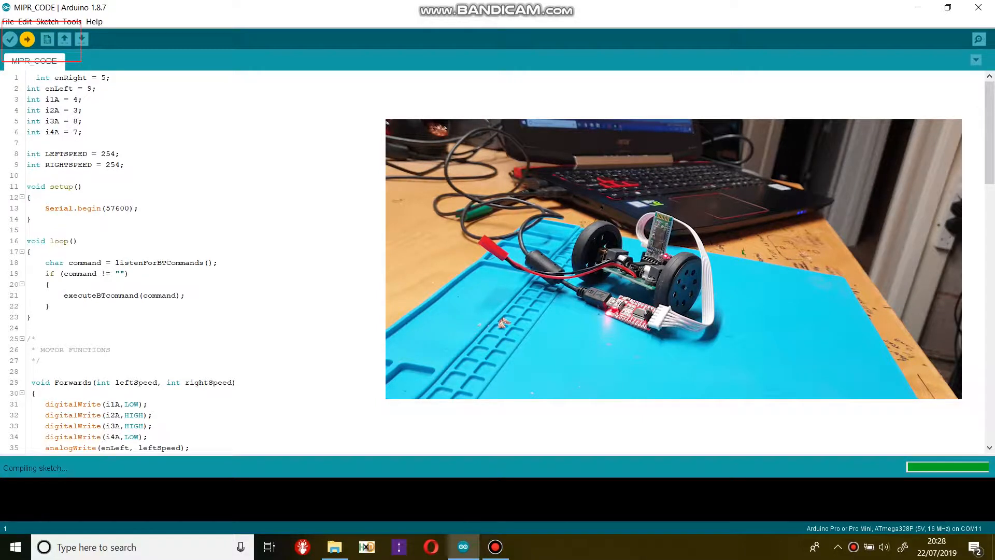
left_click(29, 40)
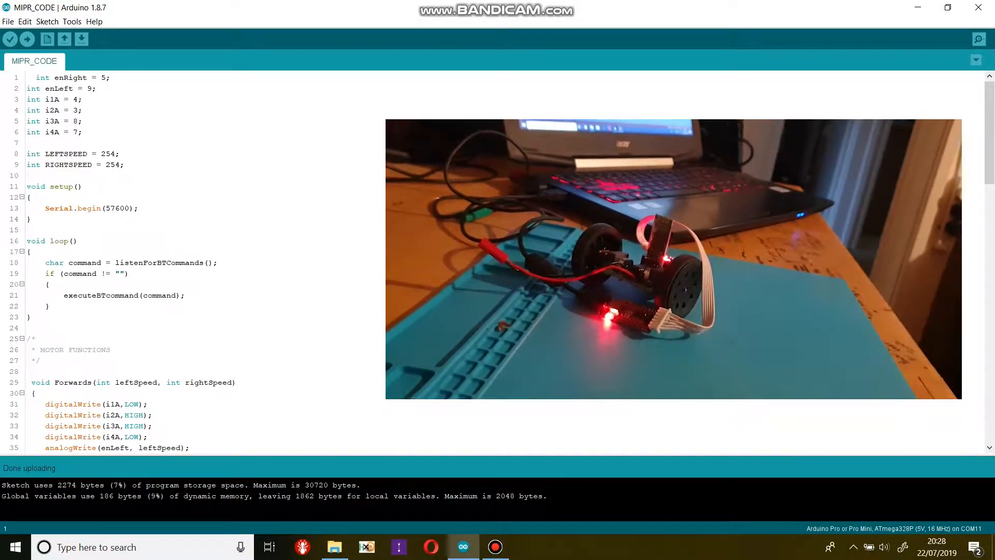
Change the upload port to the Bluetooth serial port COM4.
left_click(29, 40)
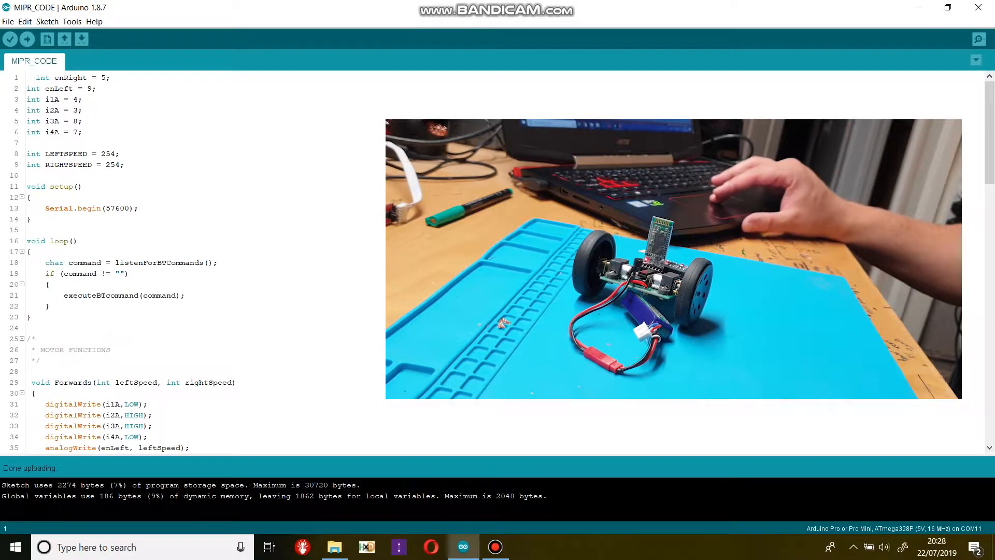
left_click(73, 21)
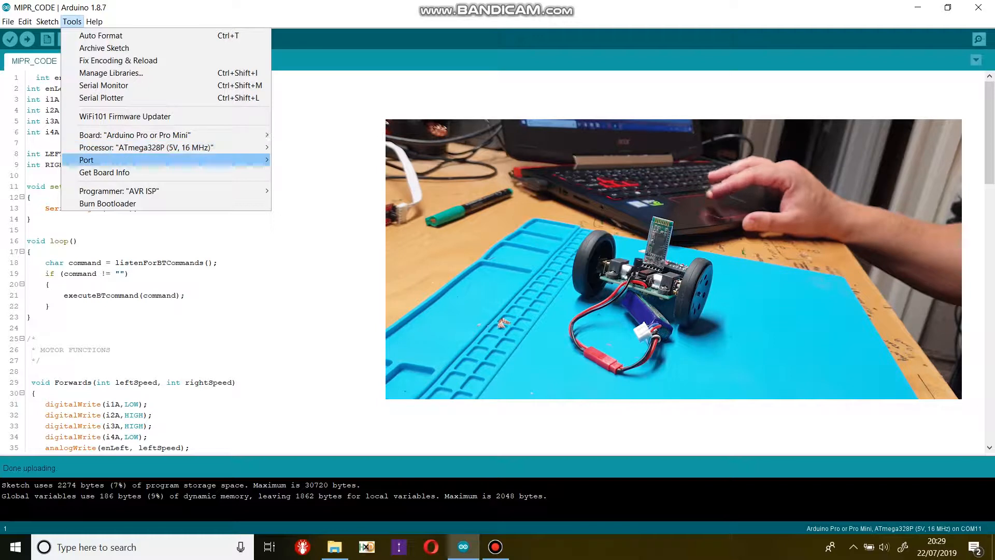
left_click(87, 160)
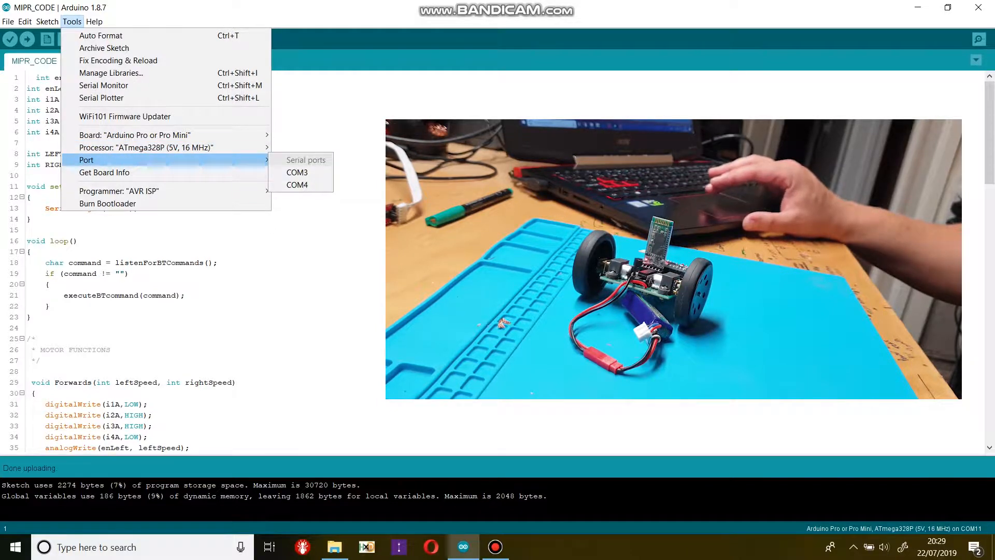
left_click(297, 185)
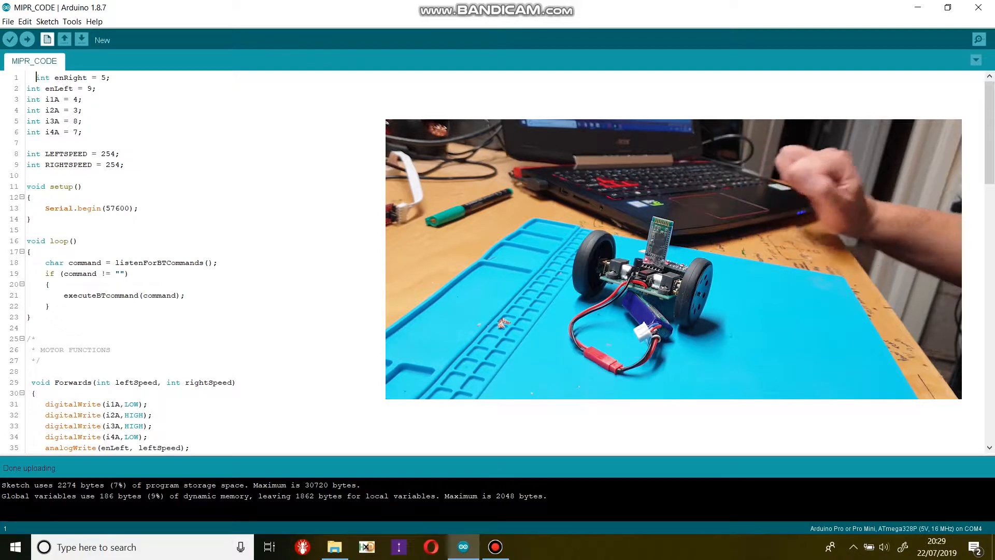
Upload MIPR_CODE to the battery-powered robot over the COM4 Bluetooth port.
left_click(24, 40)
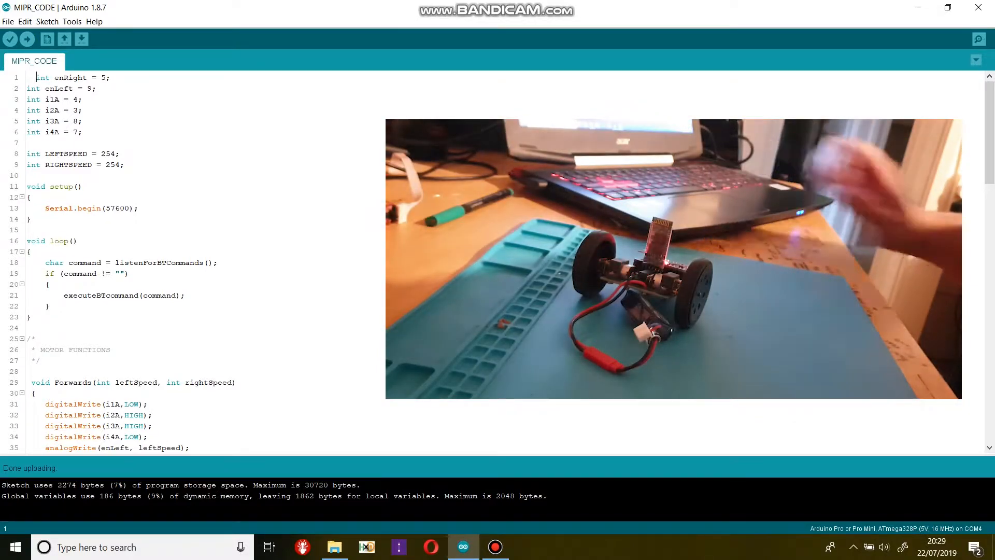
left_click(27, 39)
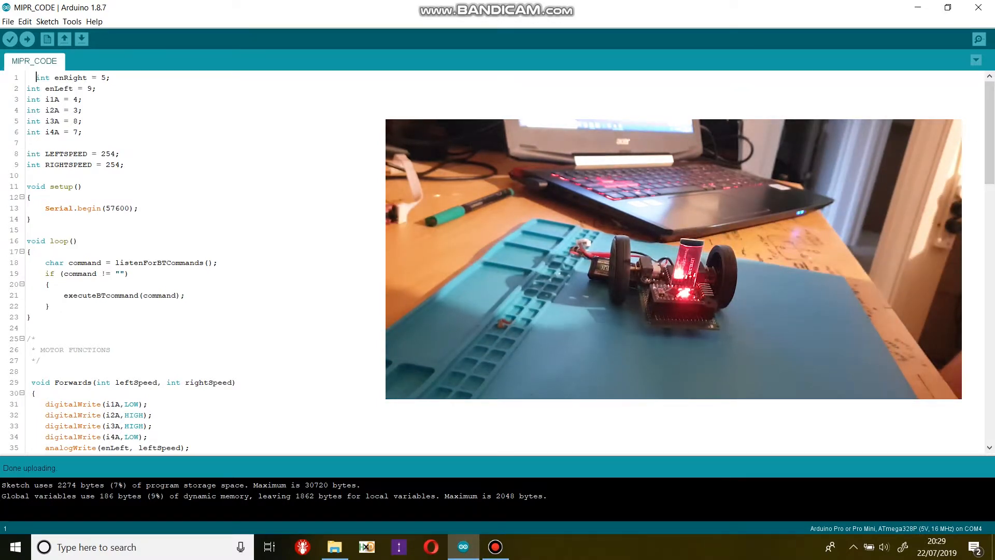
left_click(26, 39)
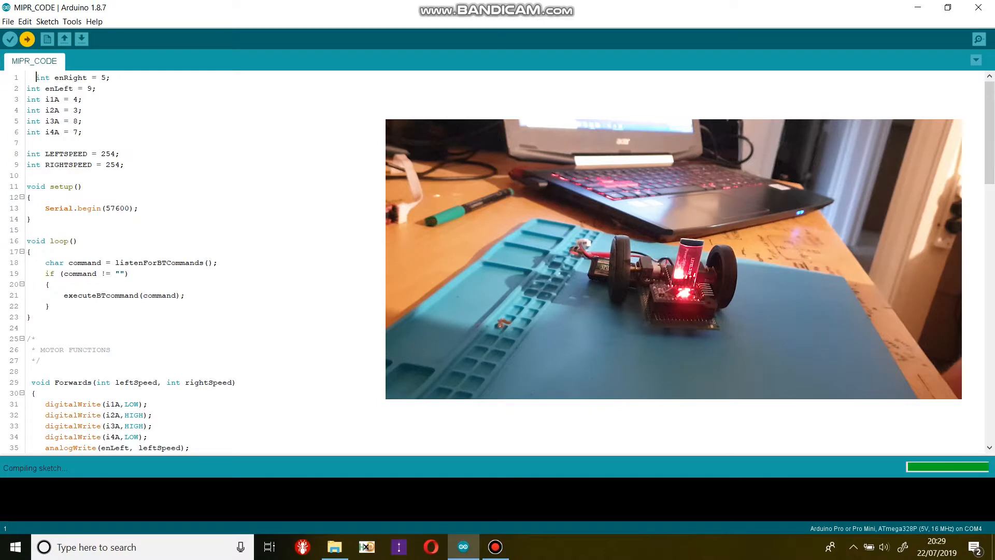